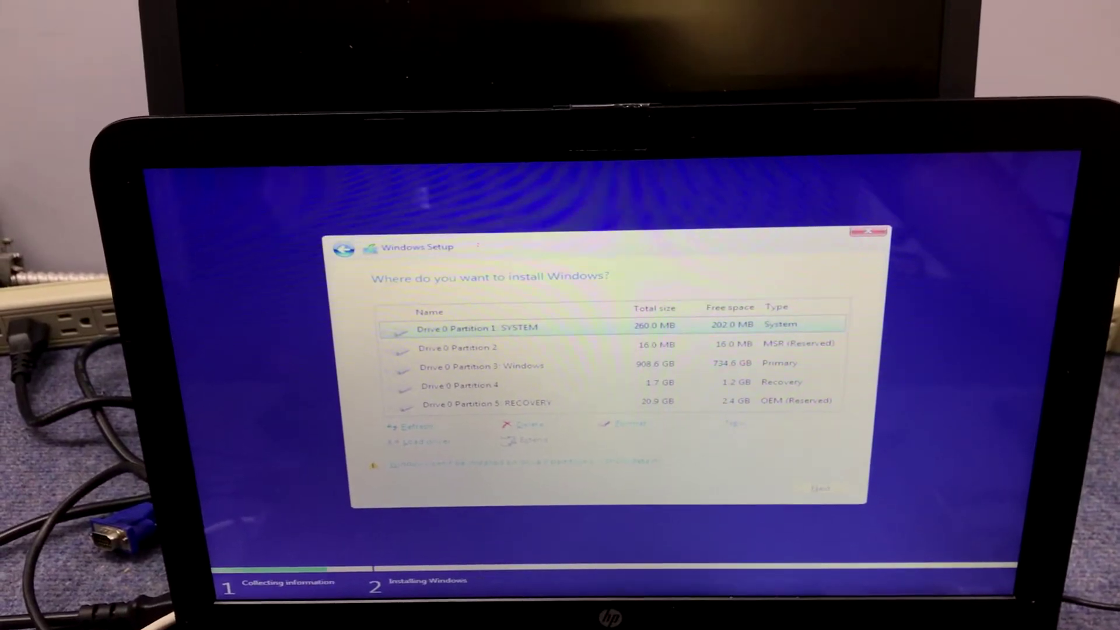
- Select Drive 0 Partition 3 as the target to reveal the GPT partition-style error
click(473, 365)
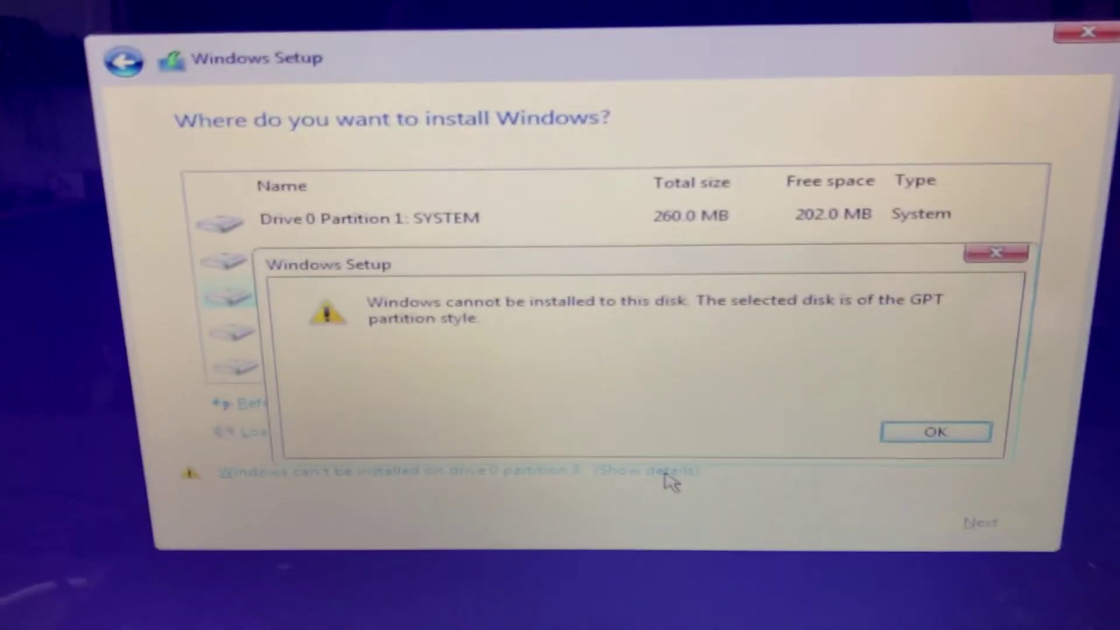
click(935, 431)
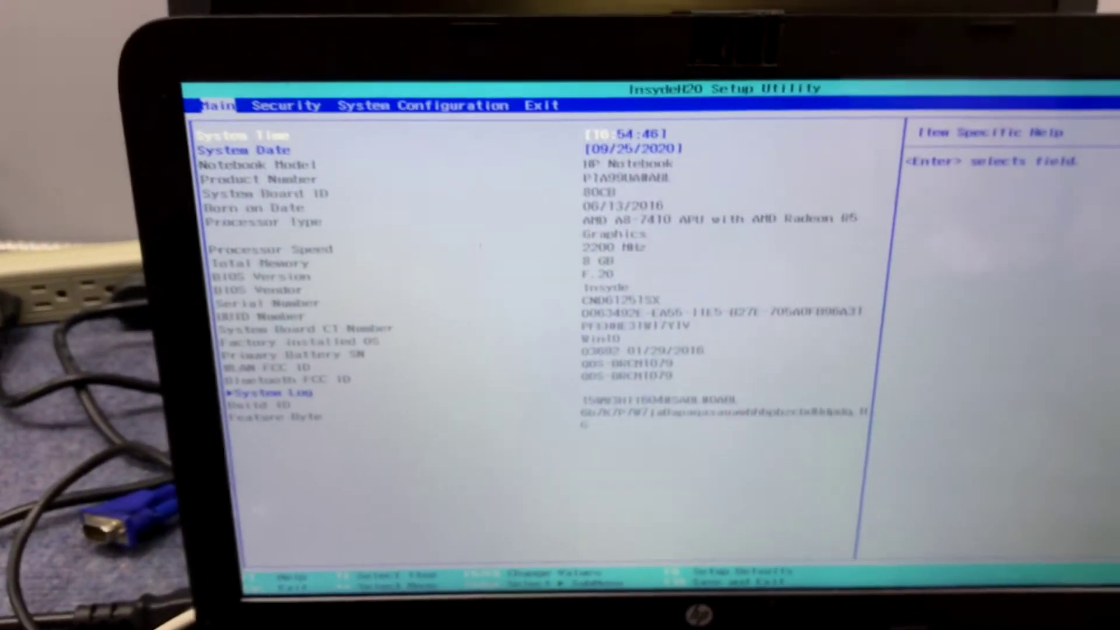
- Set Legacy Support to Disabled under Boot Options and save the firmware change
click(424, 104)
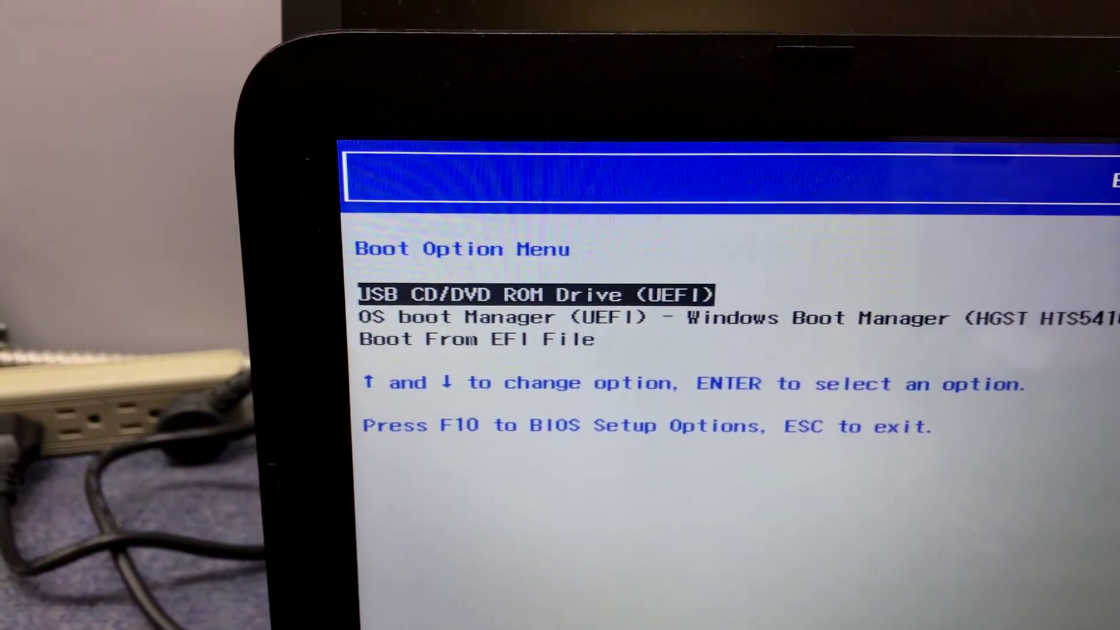
- Boot from the USB CD/DVD ROM Drive (UEFI) entry to relaunch the installer
key(Enter)
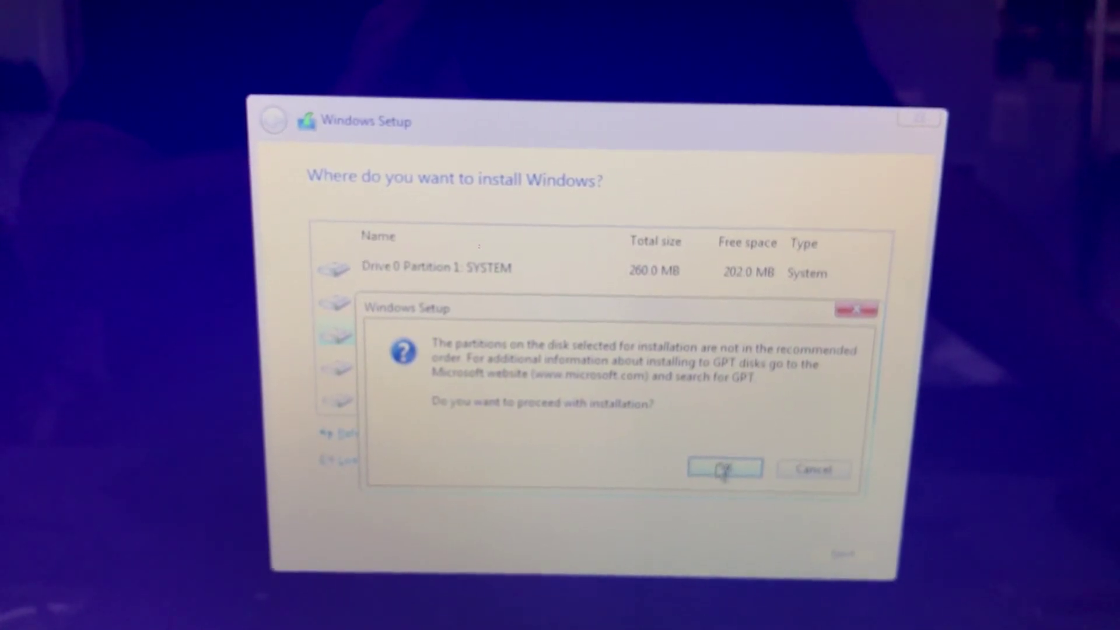
- Accept the partition-order warning so installation onto Drive 0 Partition 3 begins copying files
click(723, 469)
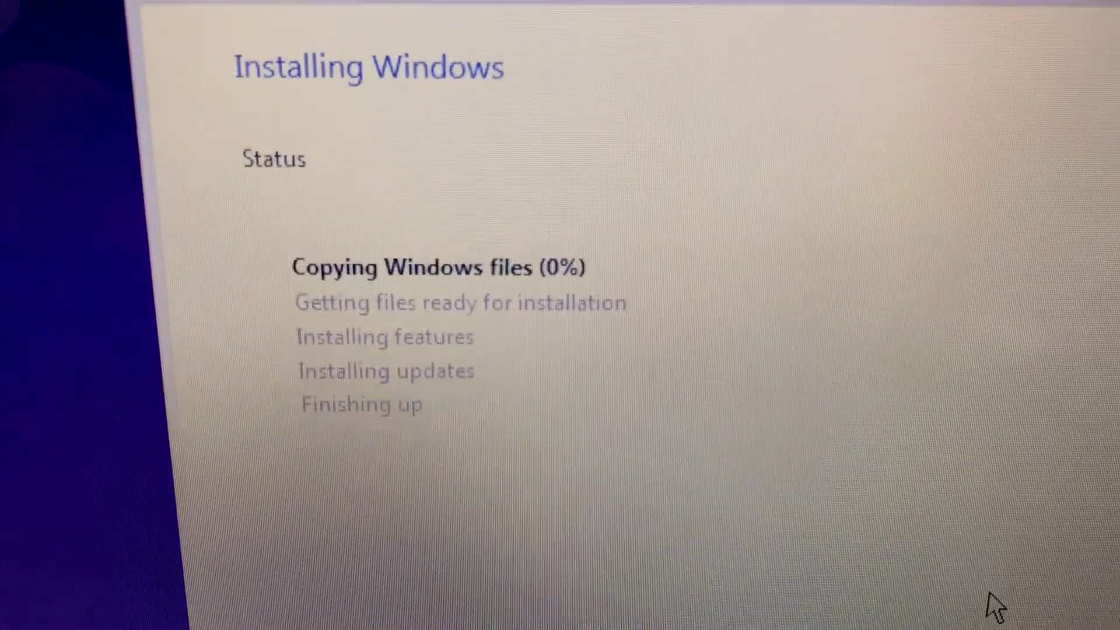